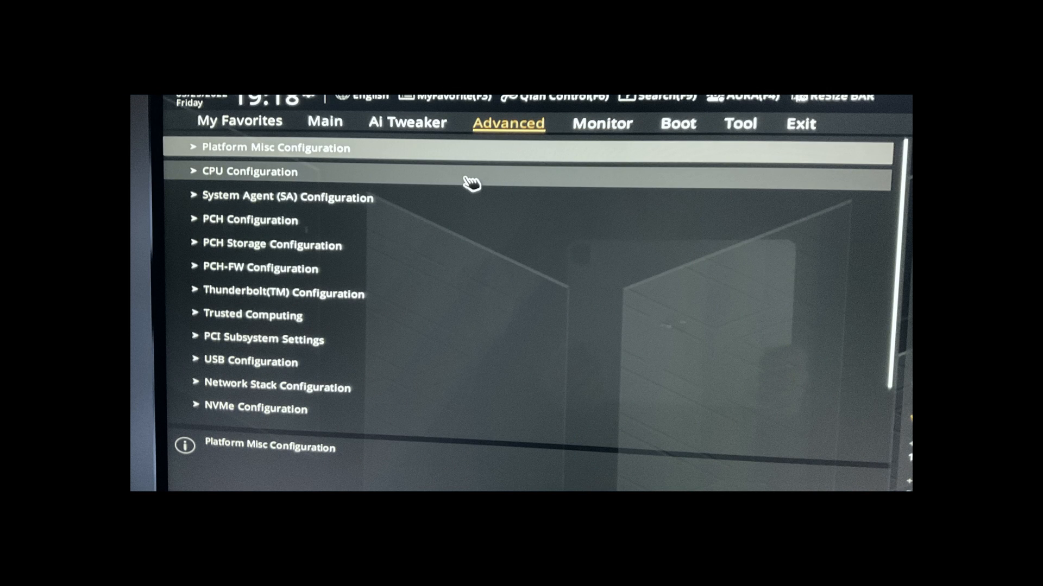
Open CPU Configuration under Advanced to view Active Efficient Cores set to 0
{"action": "left_click", "coordinate": [249, 172]}
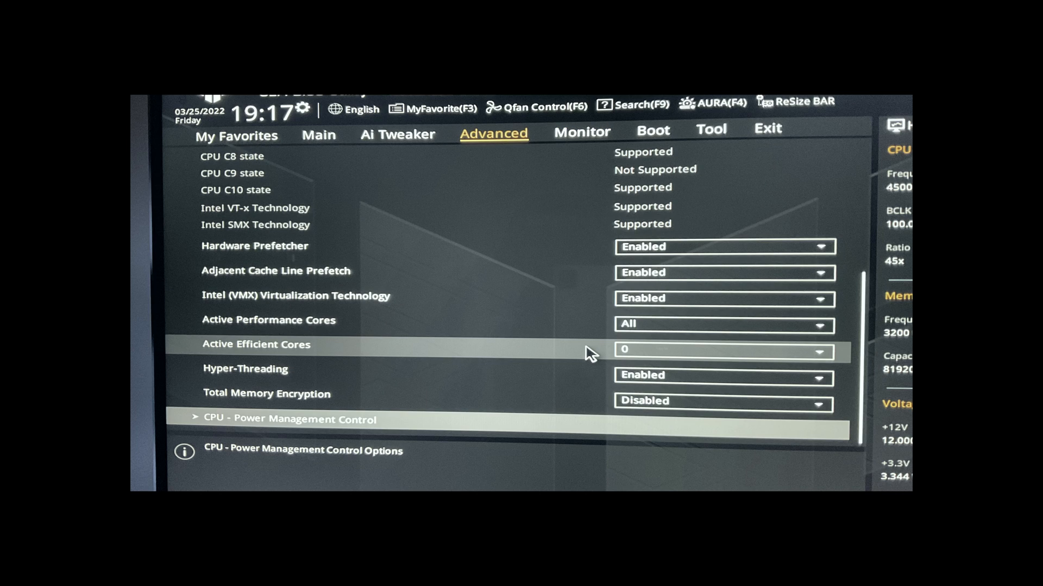